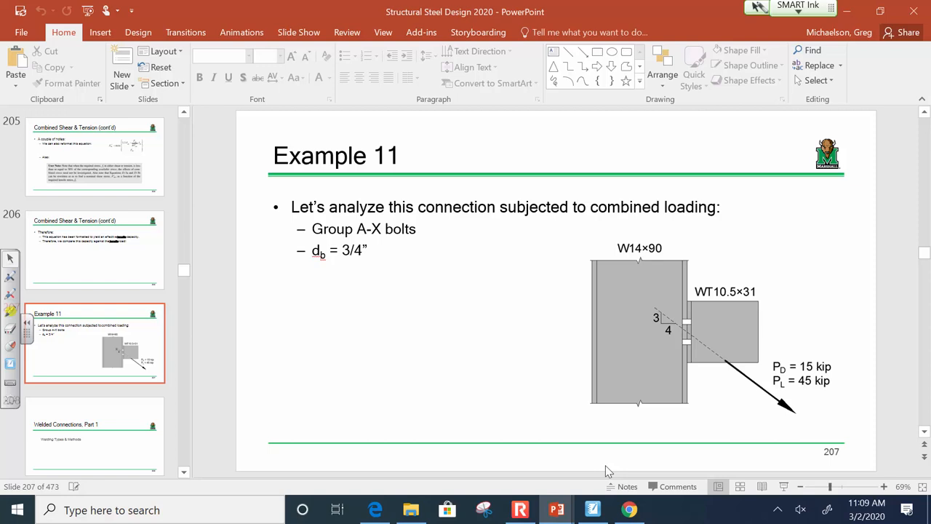
# - Select slide 207 to show Example 11: Group A-X 3/4 in. bolts under combined loading
pyautogui.click(592, 510)
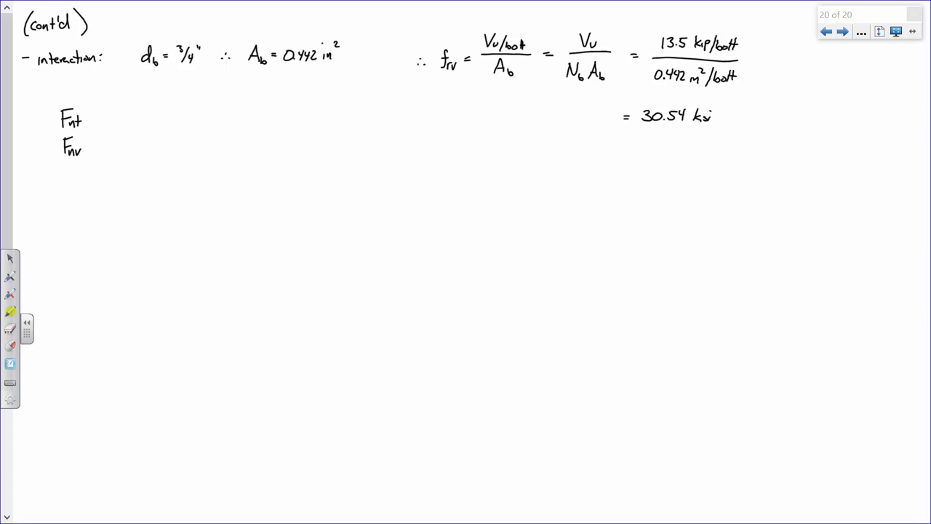
# - Handwrite '= 90 ksi' after Fnt and an equals sign after Fnv
pyautogui.write('=')
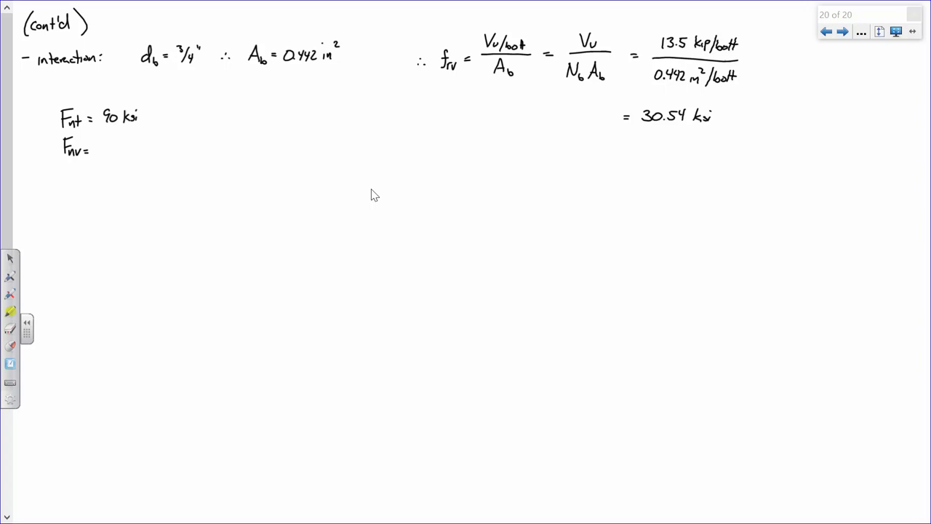
# - Write Fnv = 68 ksi and a green [Table J3.2, Pg 16.1-122] source note
pyautogui.write('68 ksi')
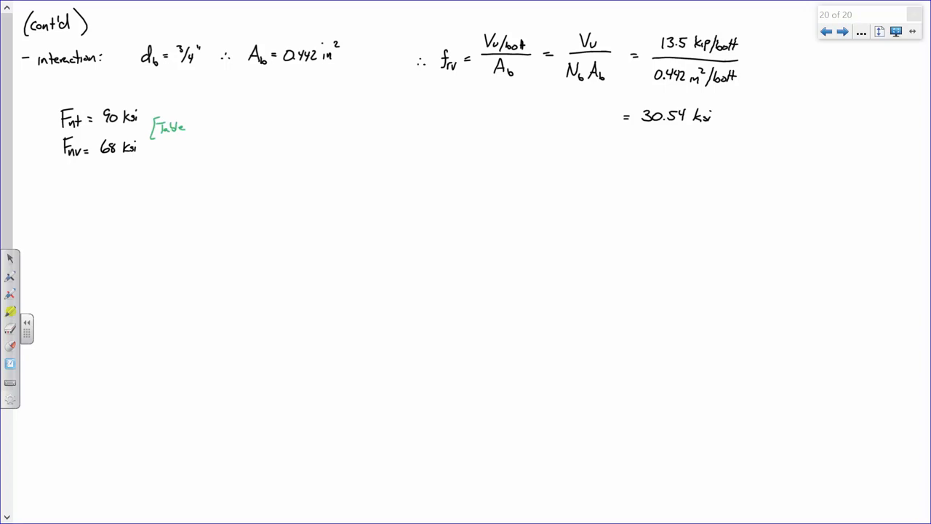
pyautogui.write('J3.2, Pg 16.1-')
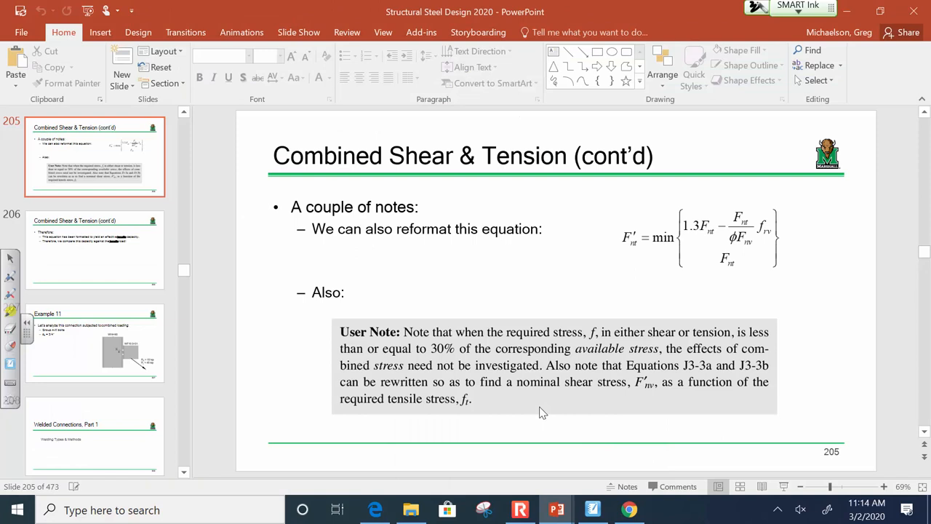
# - Copy the F'nt = min{…} equation from slide 205 and paste it onto the whiteboard page
pyautogui.click(592, 509)
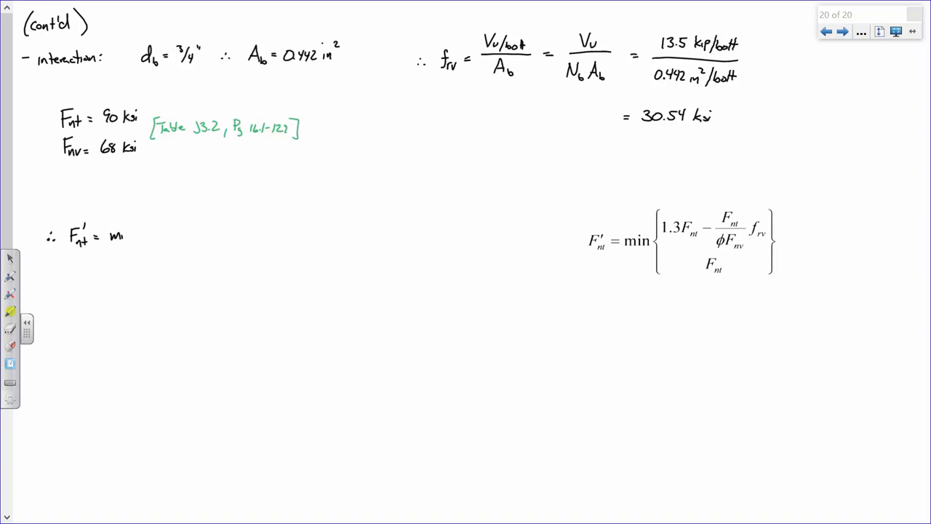
# - Write 90 ksi in the bracket's lower row, close the brace and add an equals sign
pyautogui.write('1.3 Fnt - Fnt/φFnv frv')
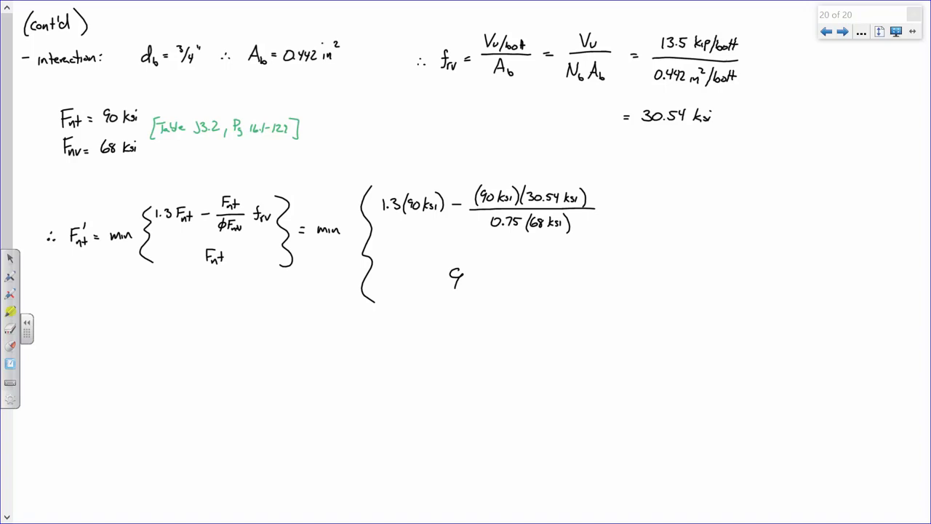
pyautogui.write('90 ksi')
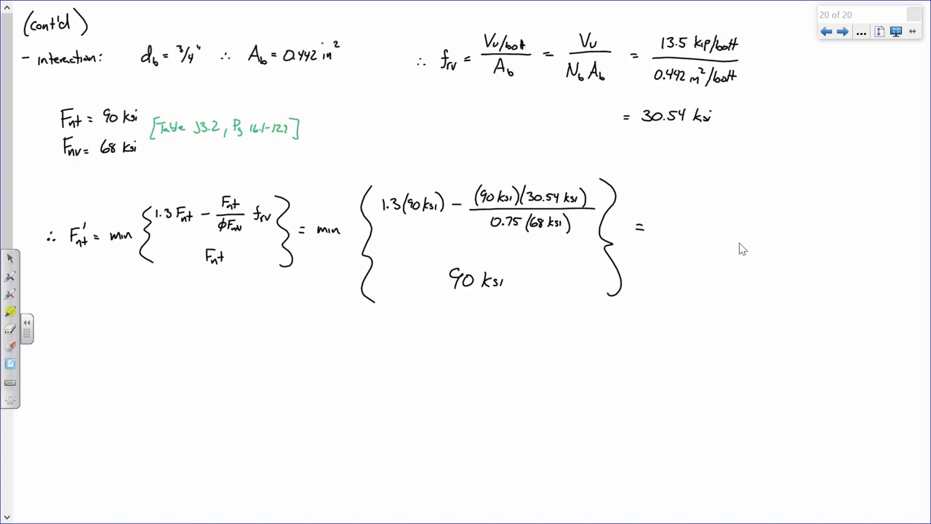
# - Begin handwriting 'min' after the equals sign right of the closed brace
pyautogui.write('w')
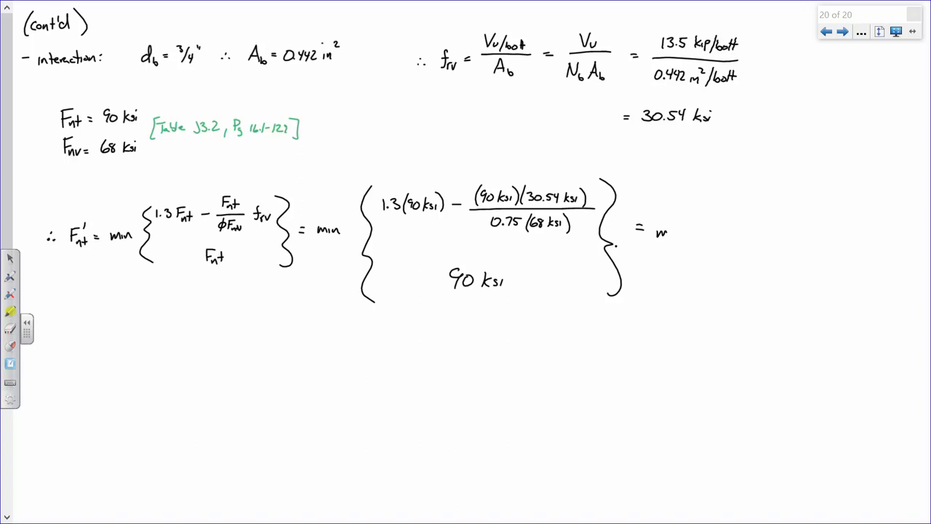
# - Write min{63.11 ksi, 90 ksi} = 63.11 ksi and start the φrn' = φFn' line
pyautogui.write('63.11 ksi } =')
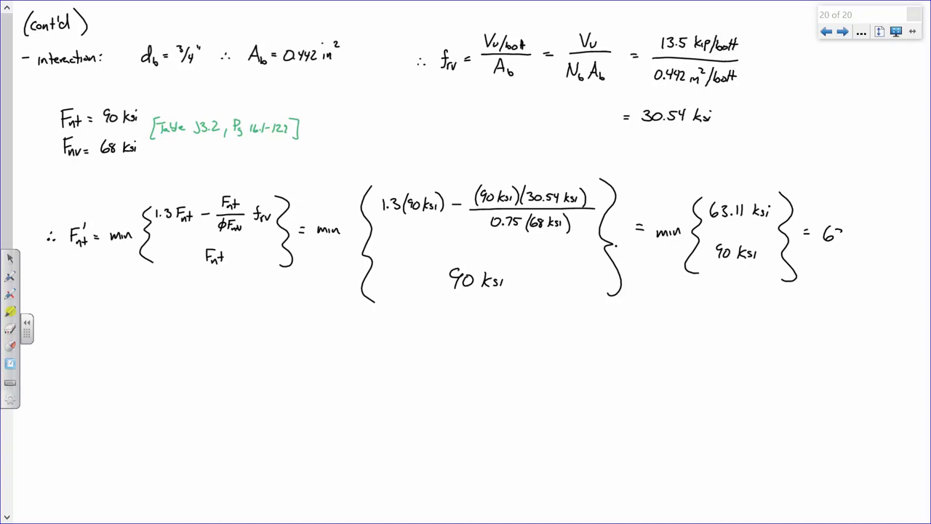
pyautogui.write('63.11 ksi')
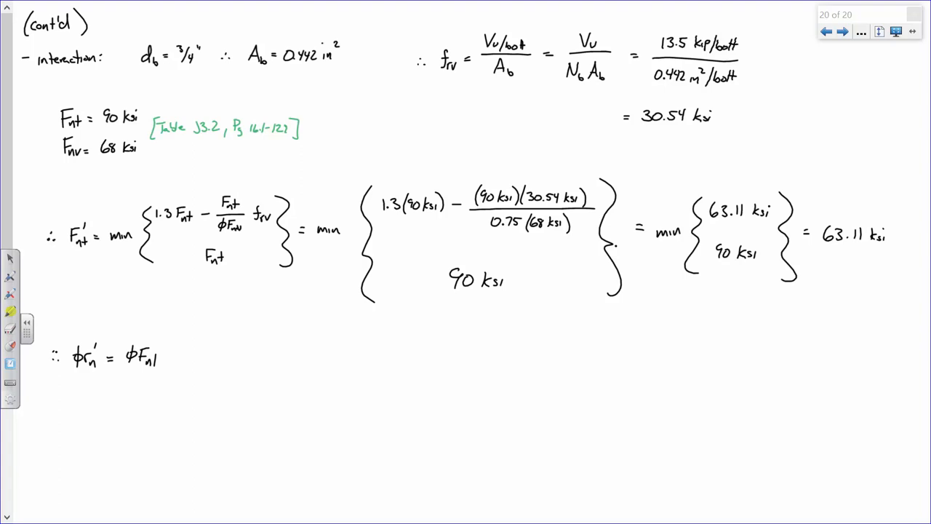
# - Extend the φrn' line to φF'nt A_b = (0.75)(63.11 ksi)(0.442) =
pyautogui.write('A_b =')
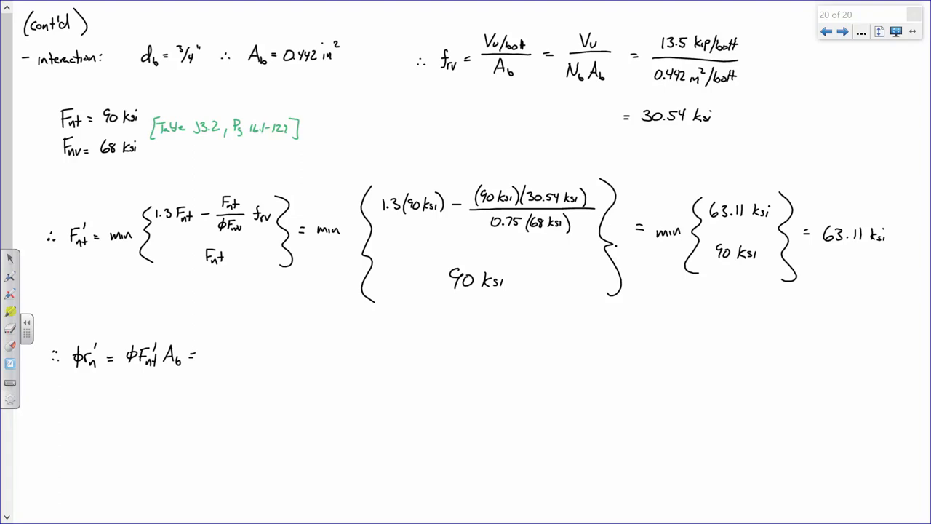
pyautogui.write('(0.75)(63.11)')
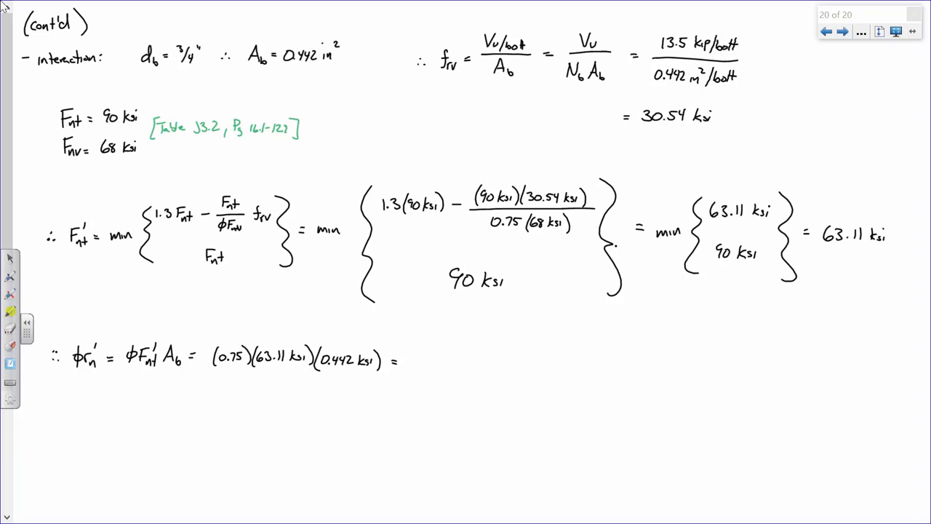
# - Write the φrn' result 20.92 kip/bolt after the final equals sign
pyautogui.write('20.0')
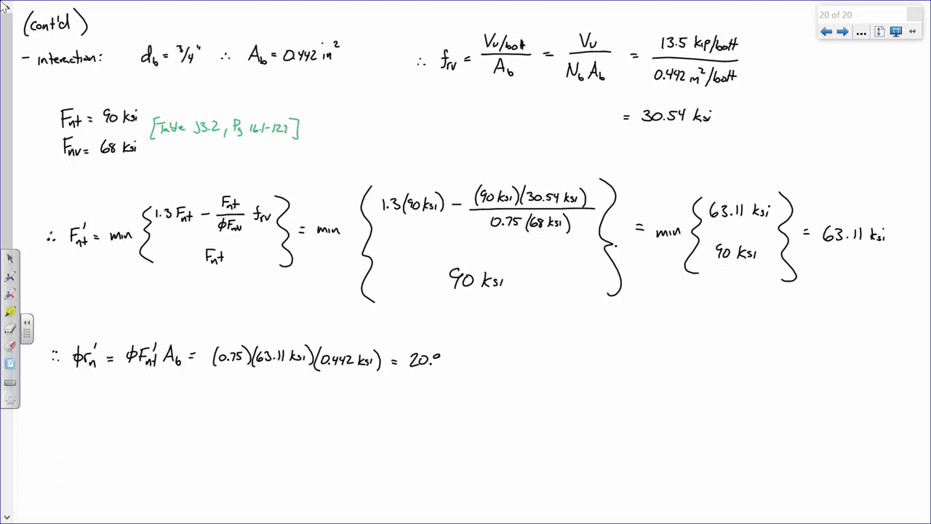
pyautogui.write('20.92 k')
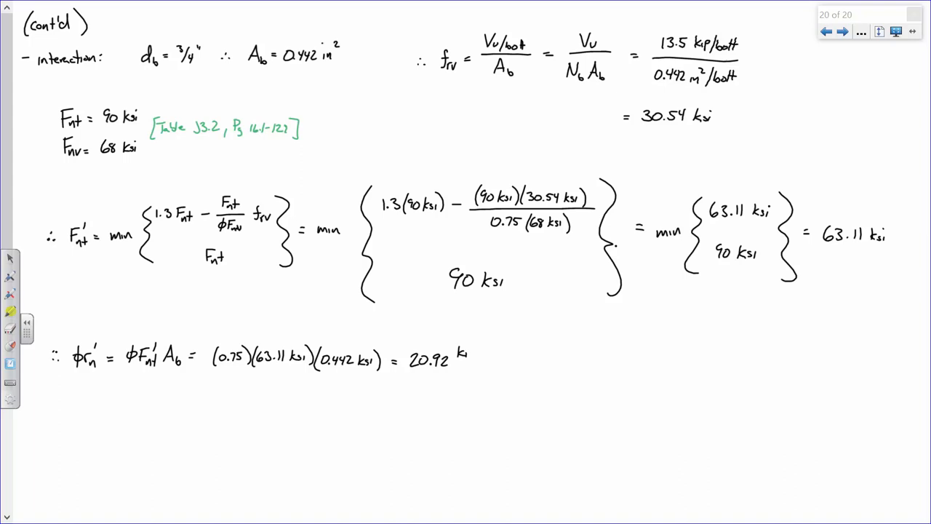
pyautogui.write('kip/bolt')
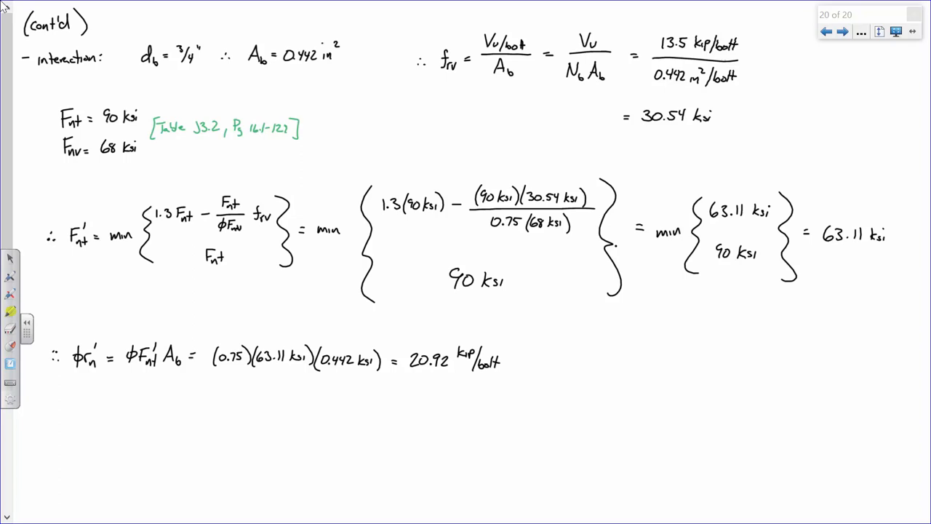
# - Write Tu/bolt = 18.0 kip/bolt ∴ OK, double-underline OK in red, begin green 'Connec'
pyautogui.write('Tu/bolt = 18.0 kip/bolt ∴ OK')
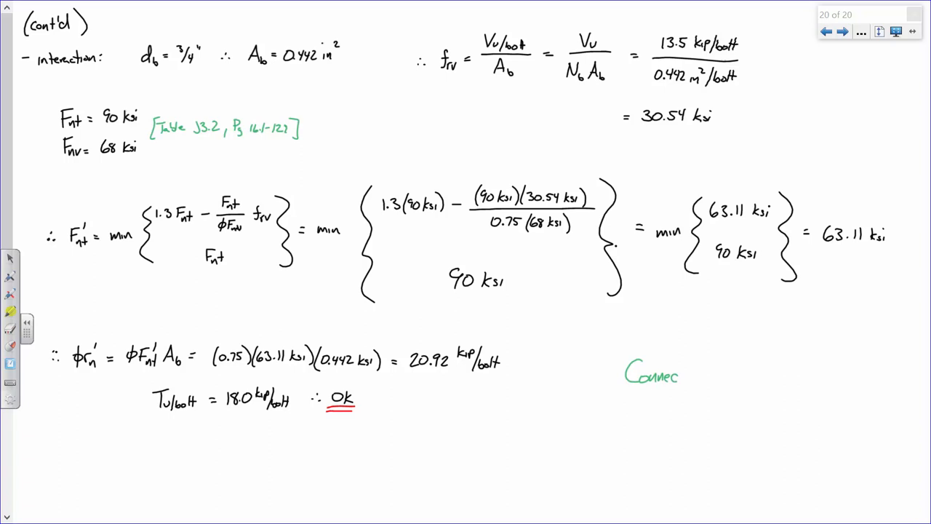
# - Write 'Connection is Adequate' in green and draw a box around it
pyautogui.write('Connection is Adequate')
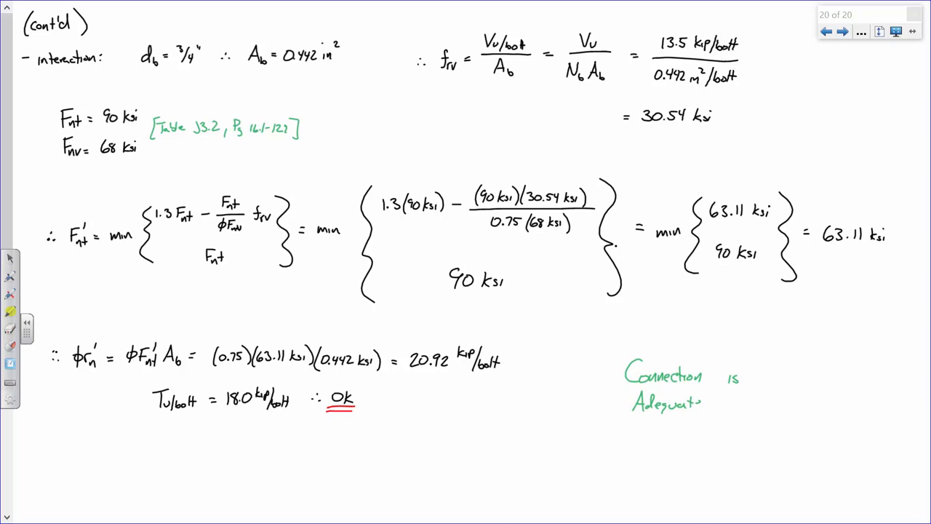
pyautogui.moveTo(596, 342); pyautogui.dragTo(793, 429)
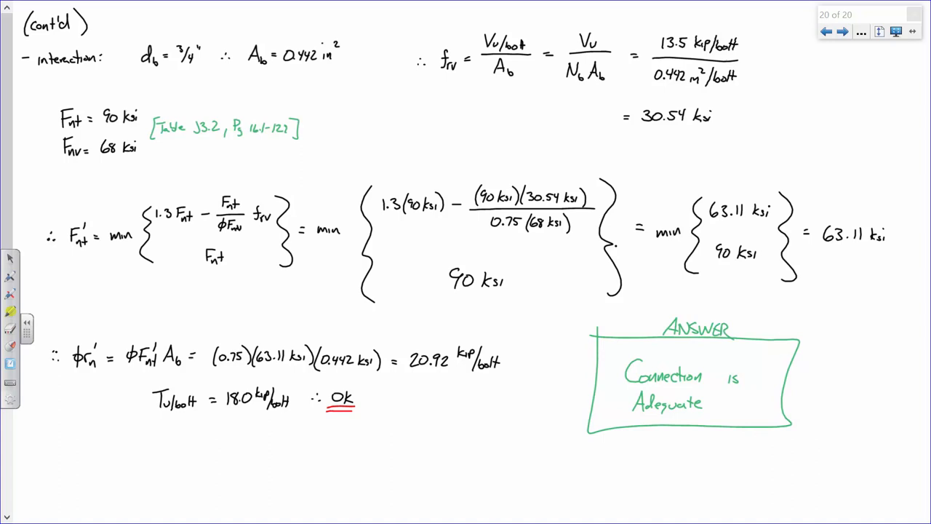